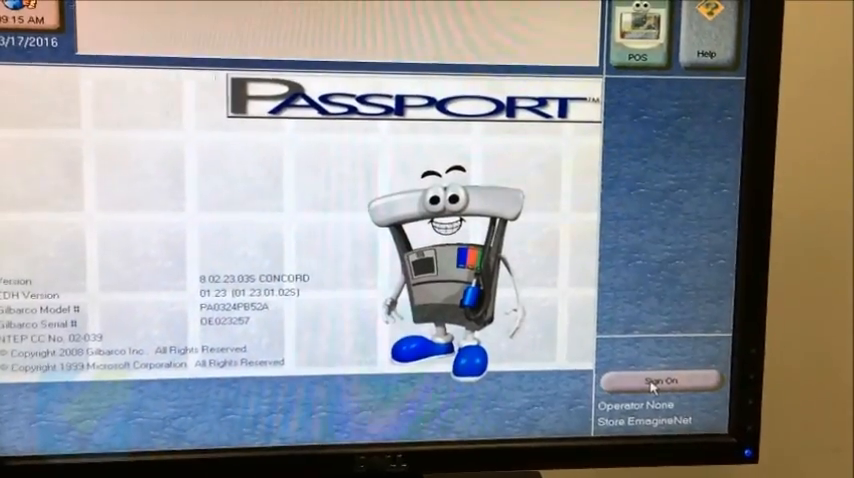
Sign on as the operator to reach the Manager Workstation menu.
{"action": "left_click", "coordinate": [651, 379]}
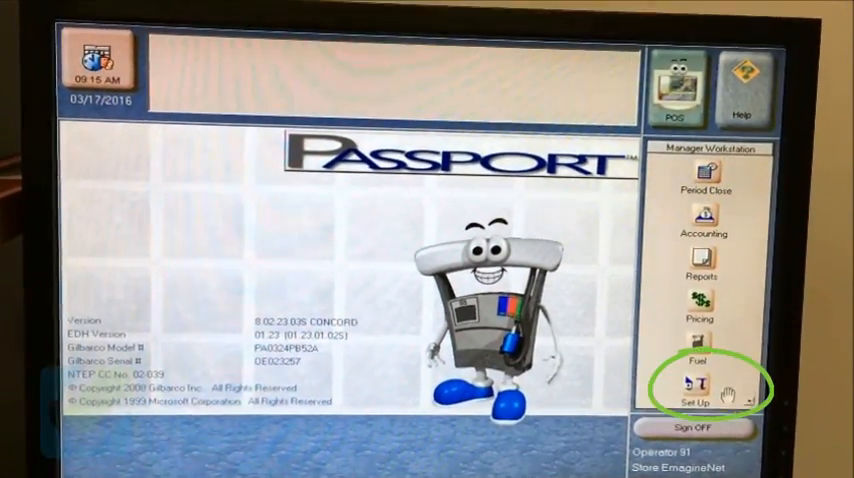
Enter Set Up to reach the system configuration options.
{"action": "left_click", "coordinate": [690, 398]}
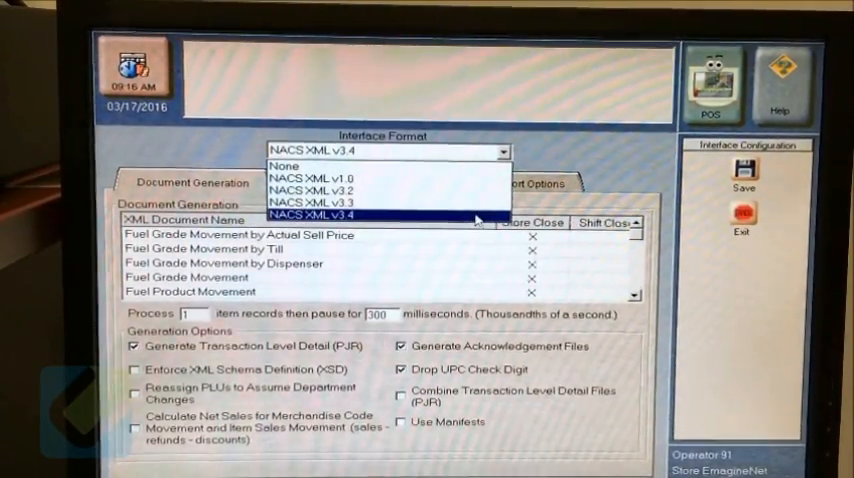
Choose NACS XML v3.4 as the interface format and review Document Generation settings.
{"action": "left_click", "coordinate": [320, 215]}
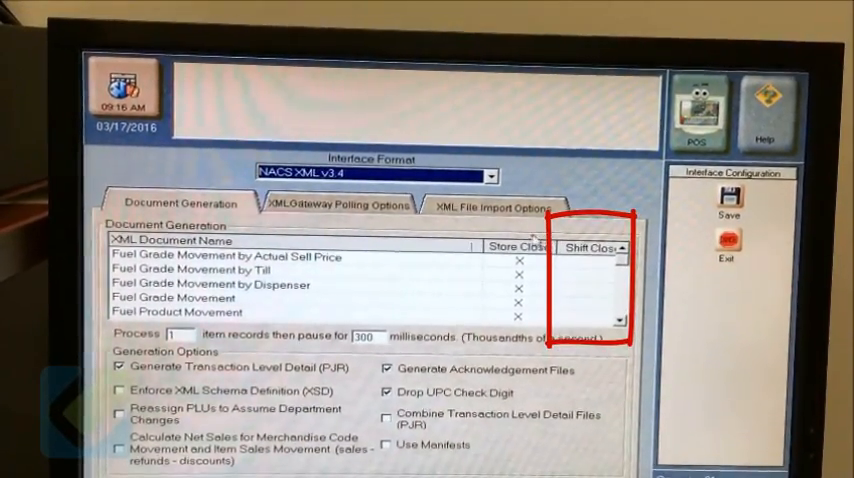
{"action": "left_click", "coordinate": [623, 320]}
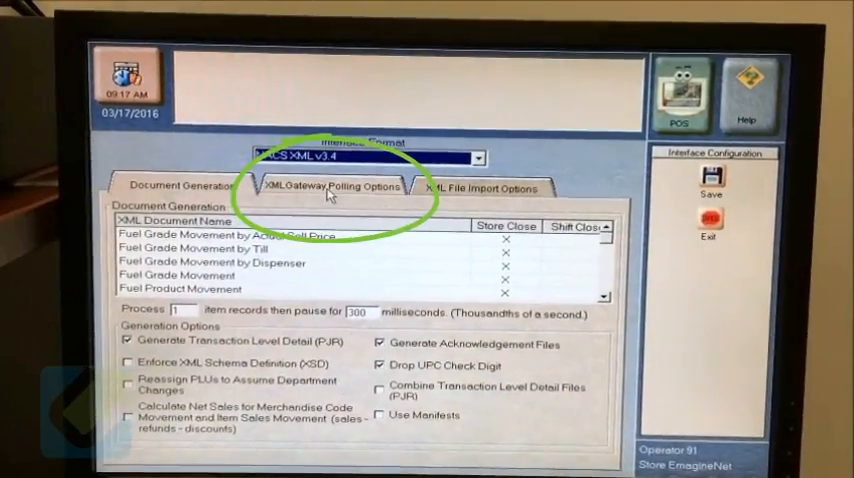
Enter the XMLGateway user, password, and Z:\BoOutBox\ pull and Z:\BoInBox\ push paths.
{"action": "left_click", "coordinate": [330, 187]}
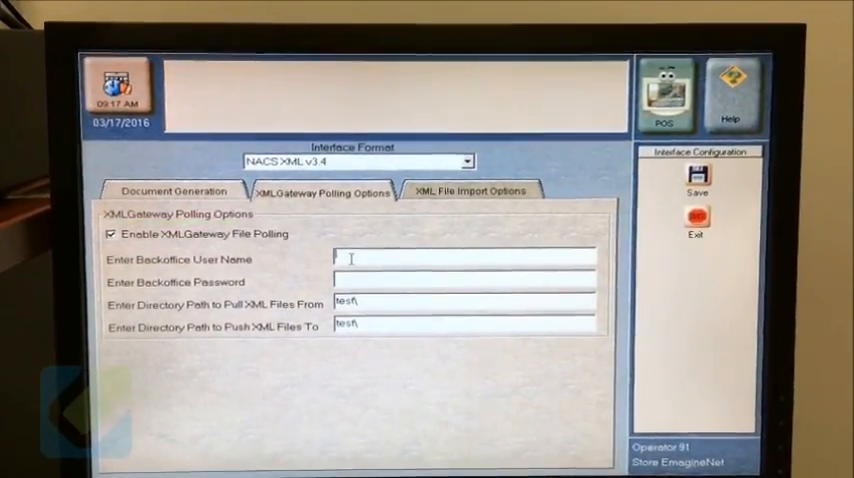
{"action": "type", "text": "BI"}
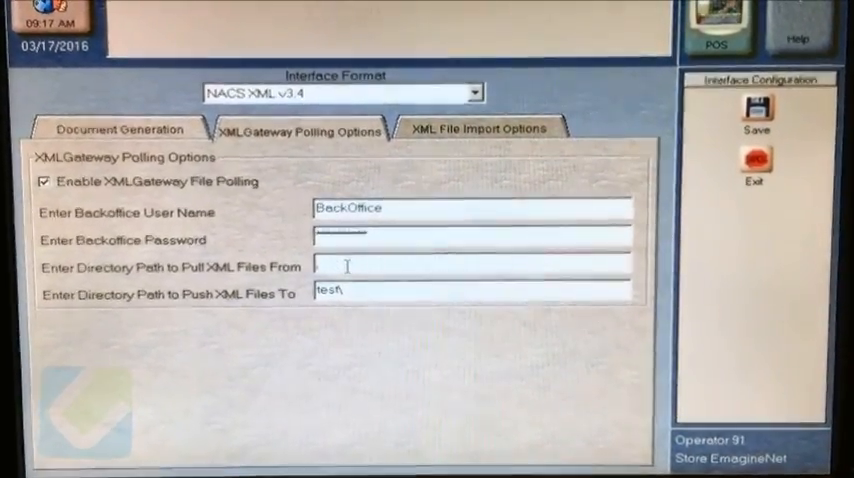
{"action": "type", "text": "Z:\\BoInBox\\"}
{"action": "type", "text": "Z:\\BoOutBox\\"}
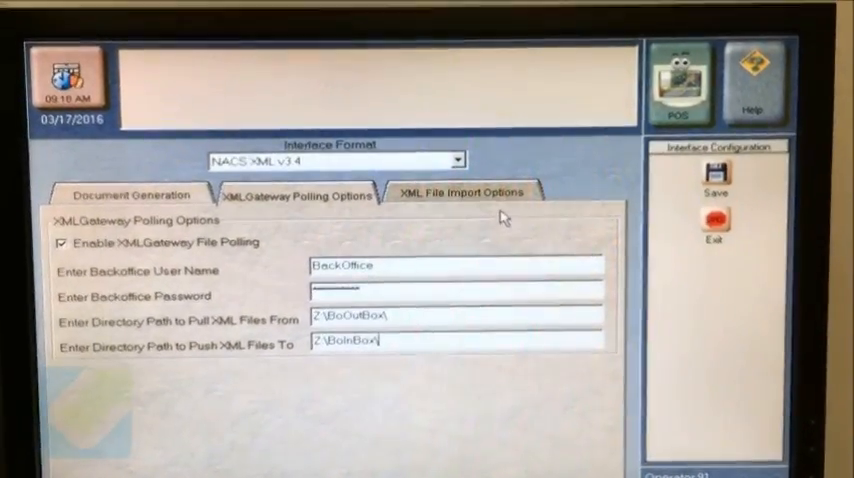
Keep POSCodeModifier value 0 in XML File Import Options and save the configuration.
{"action": "left_click", "coordinate": [463, 193]}
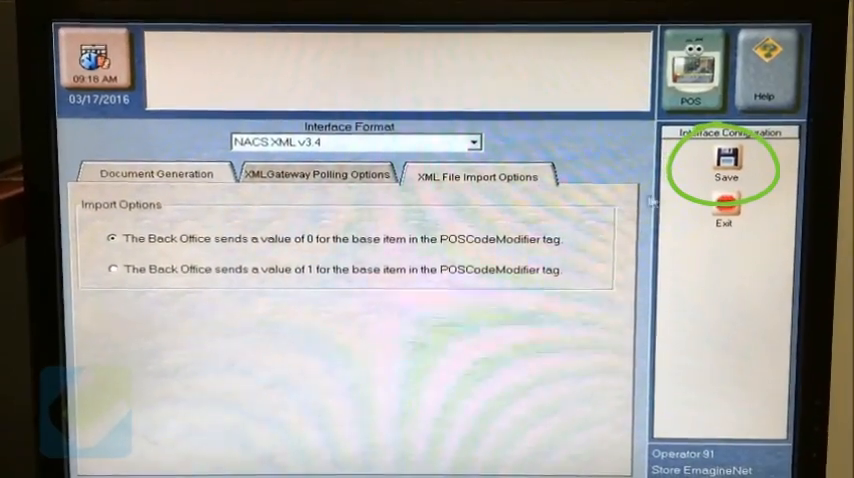
{"action": "left_click", "coordinate": [725, 162]}
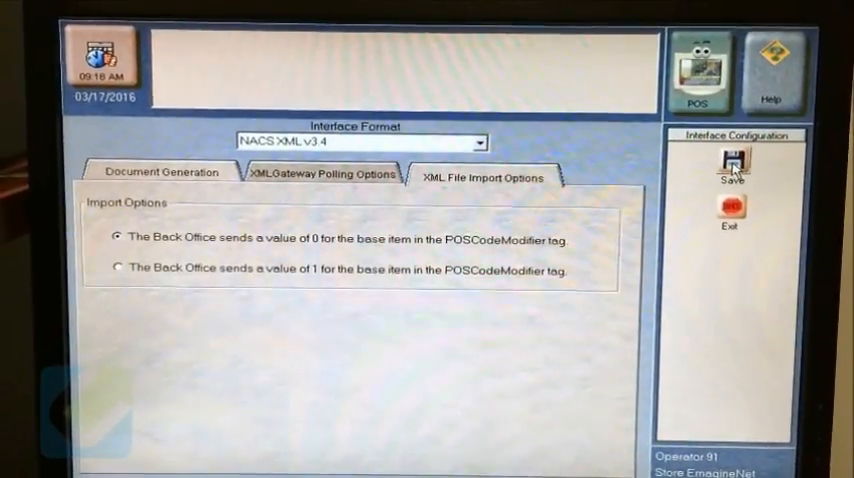